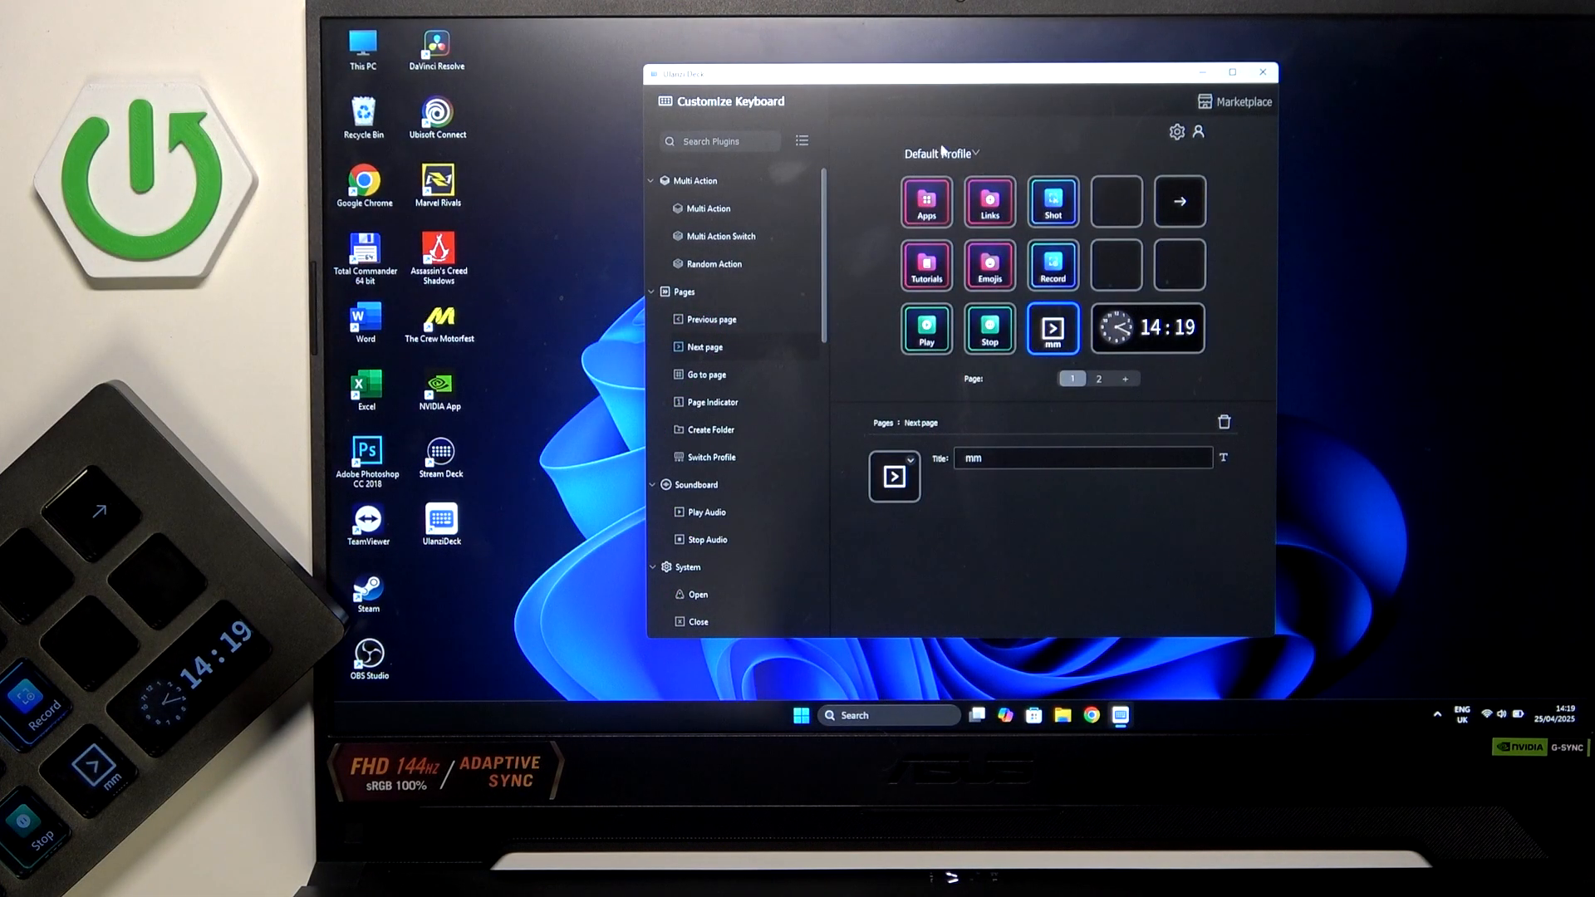
Go from the Default Profile dropdown into Preferences > Plugins (empty list) and start adding a plugin
click(937, 153)
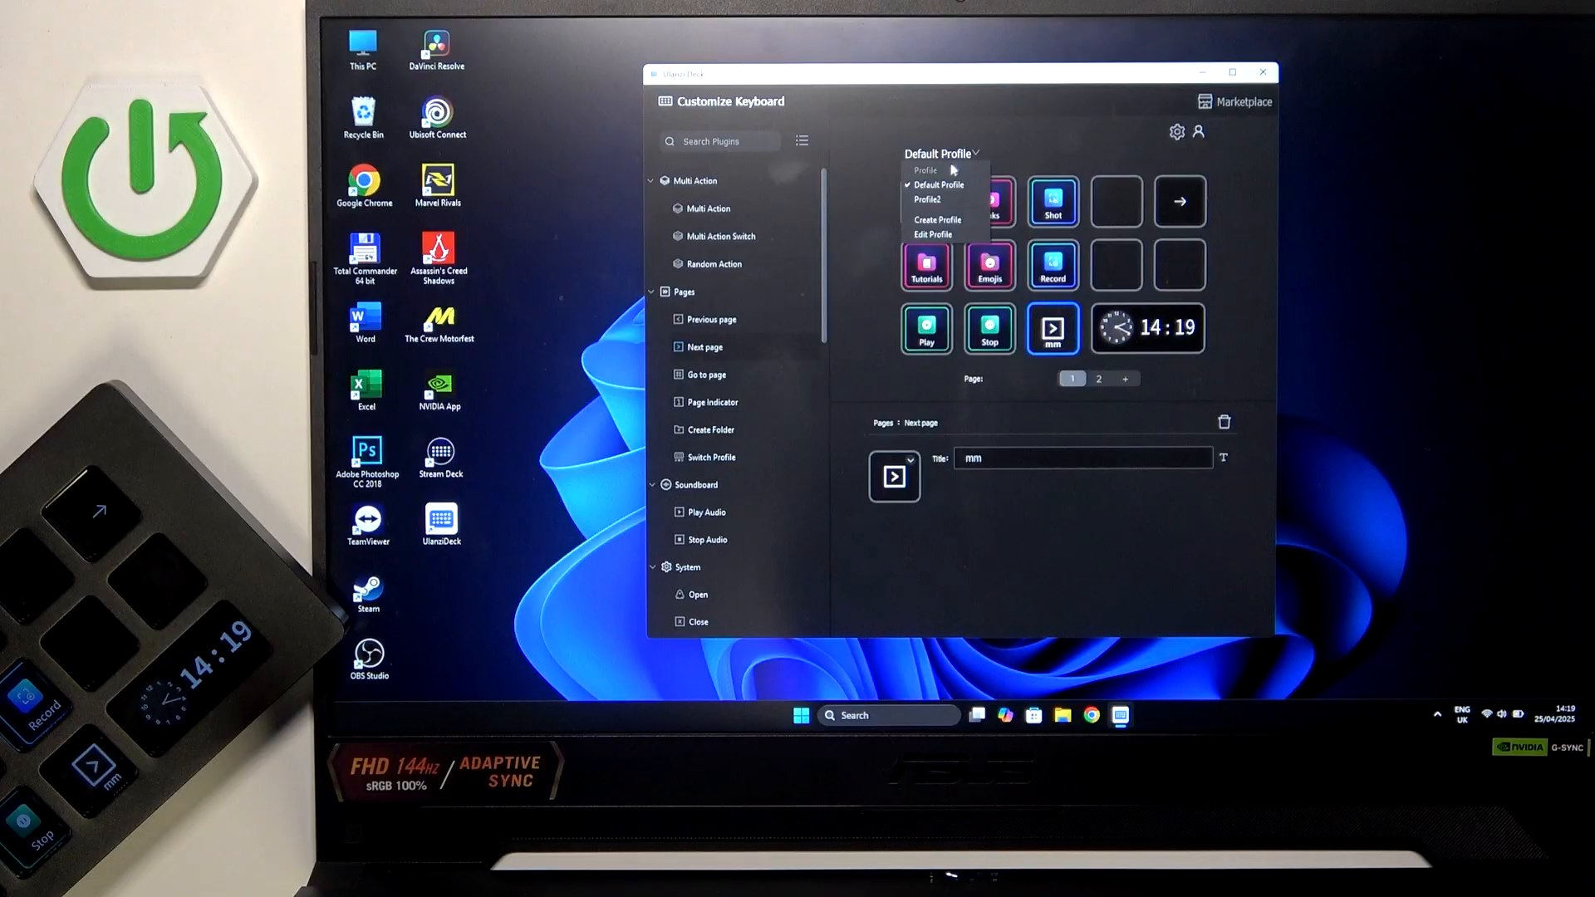
click(932, 234)
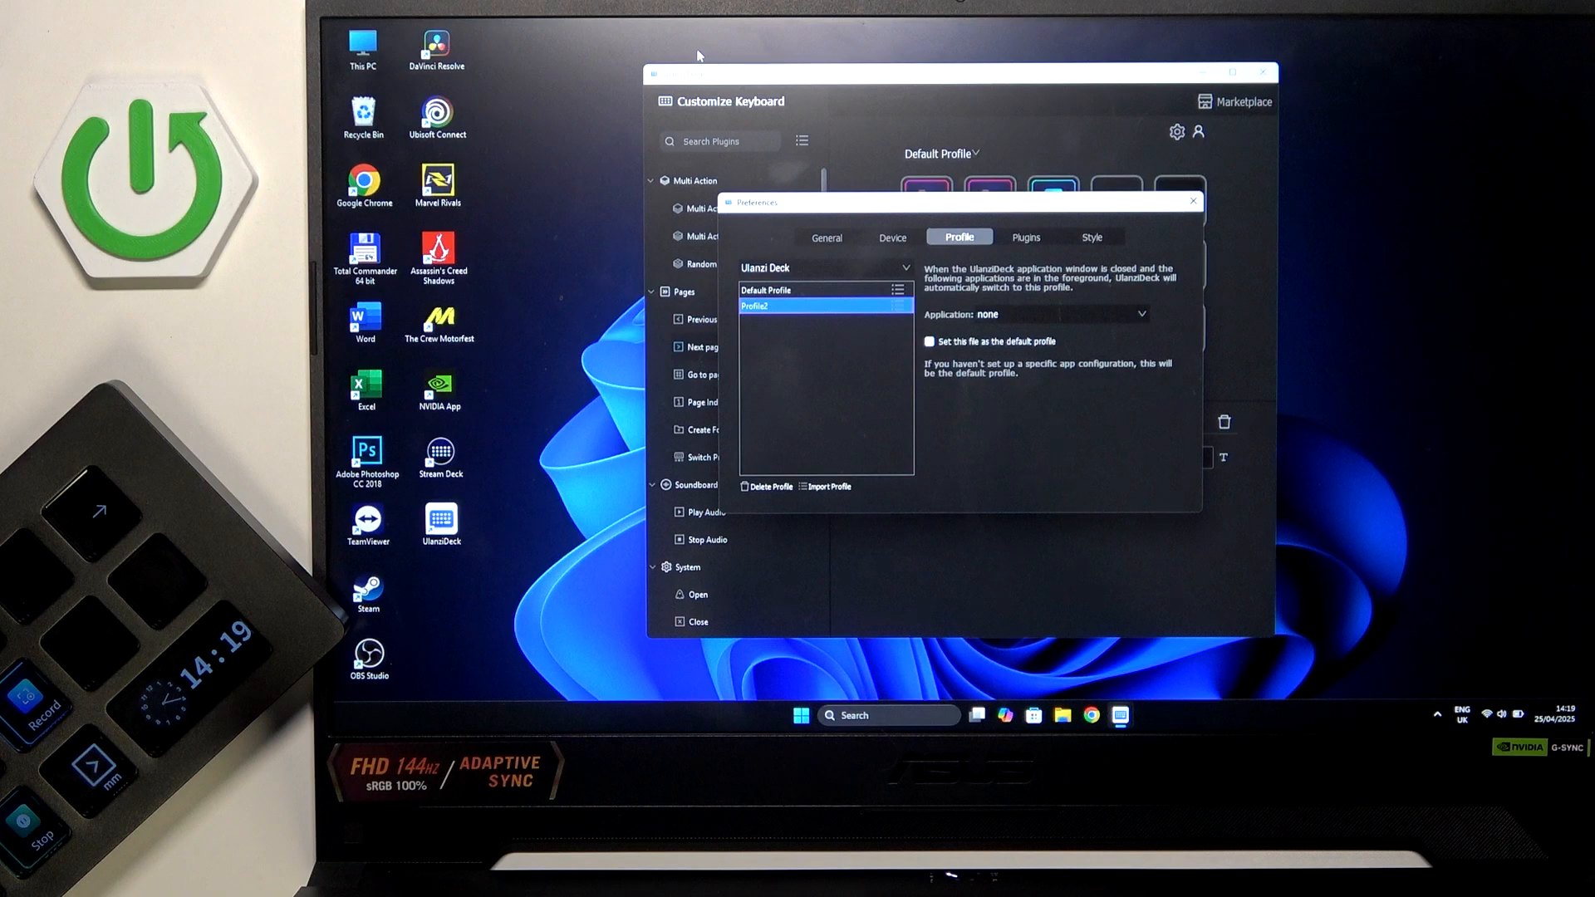
click(1025, 238)
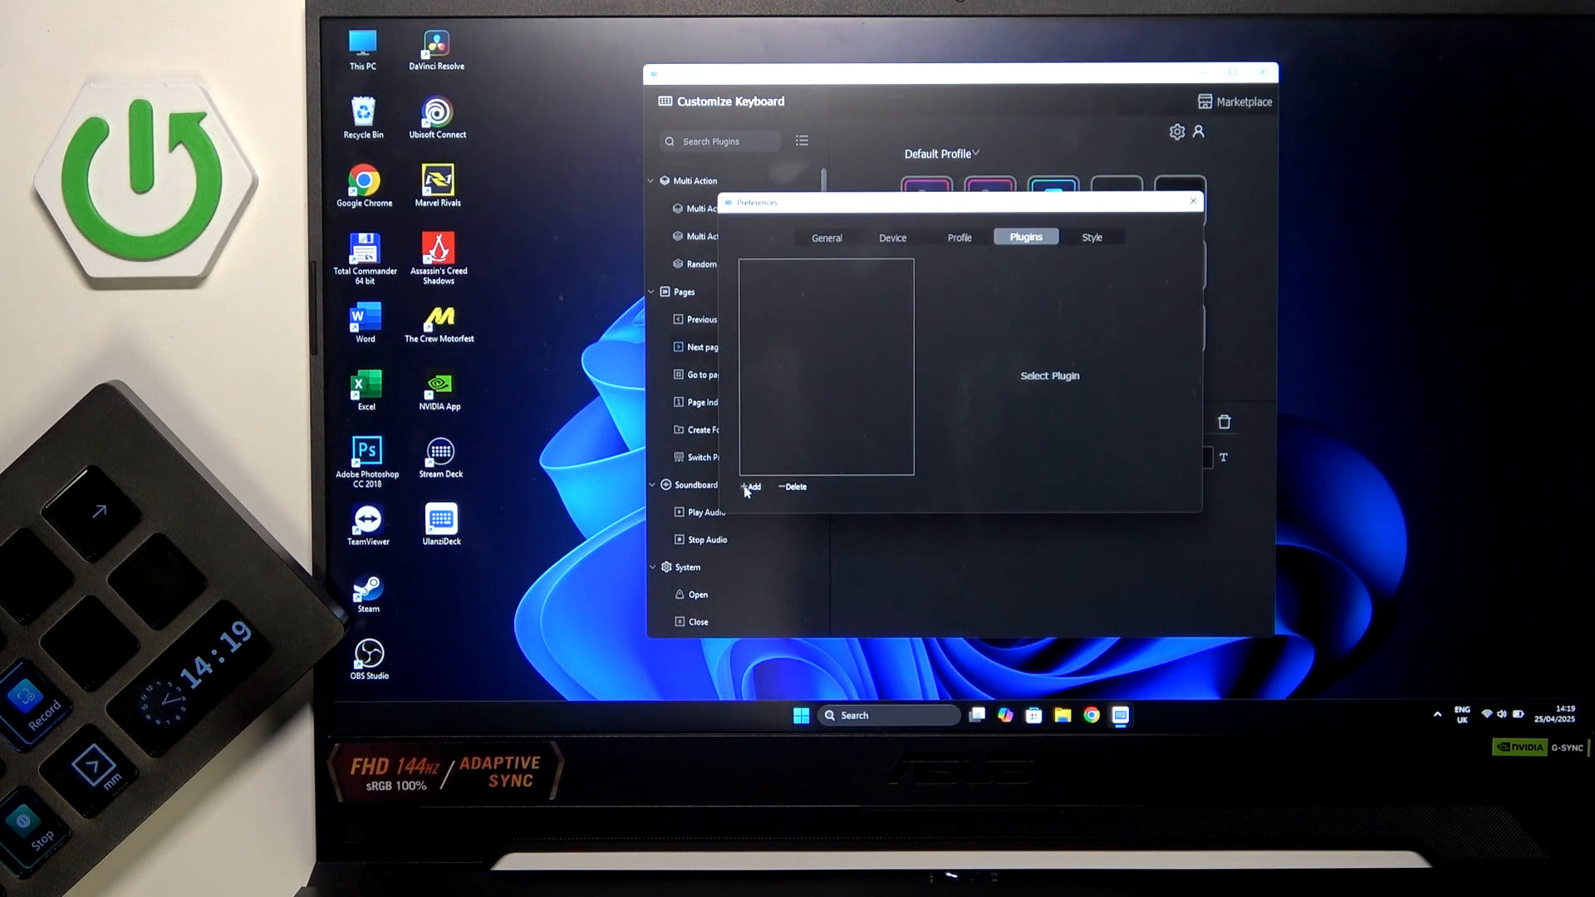
click(1235, 102)
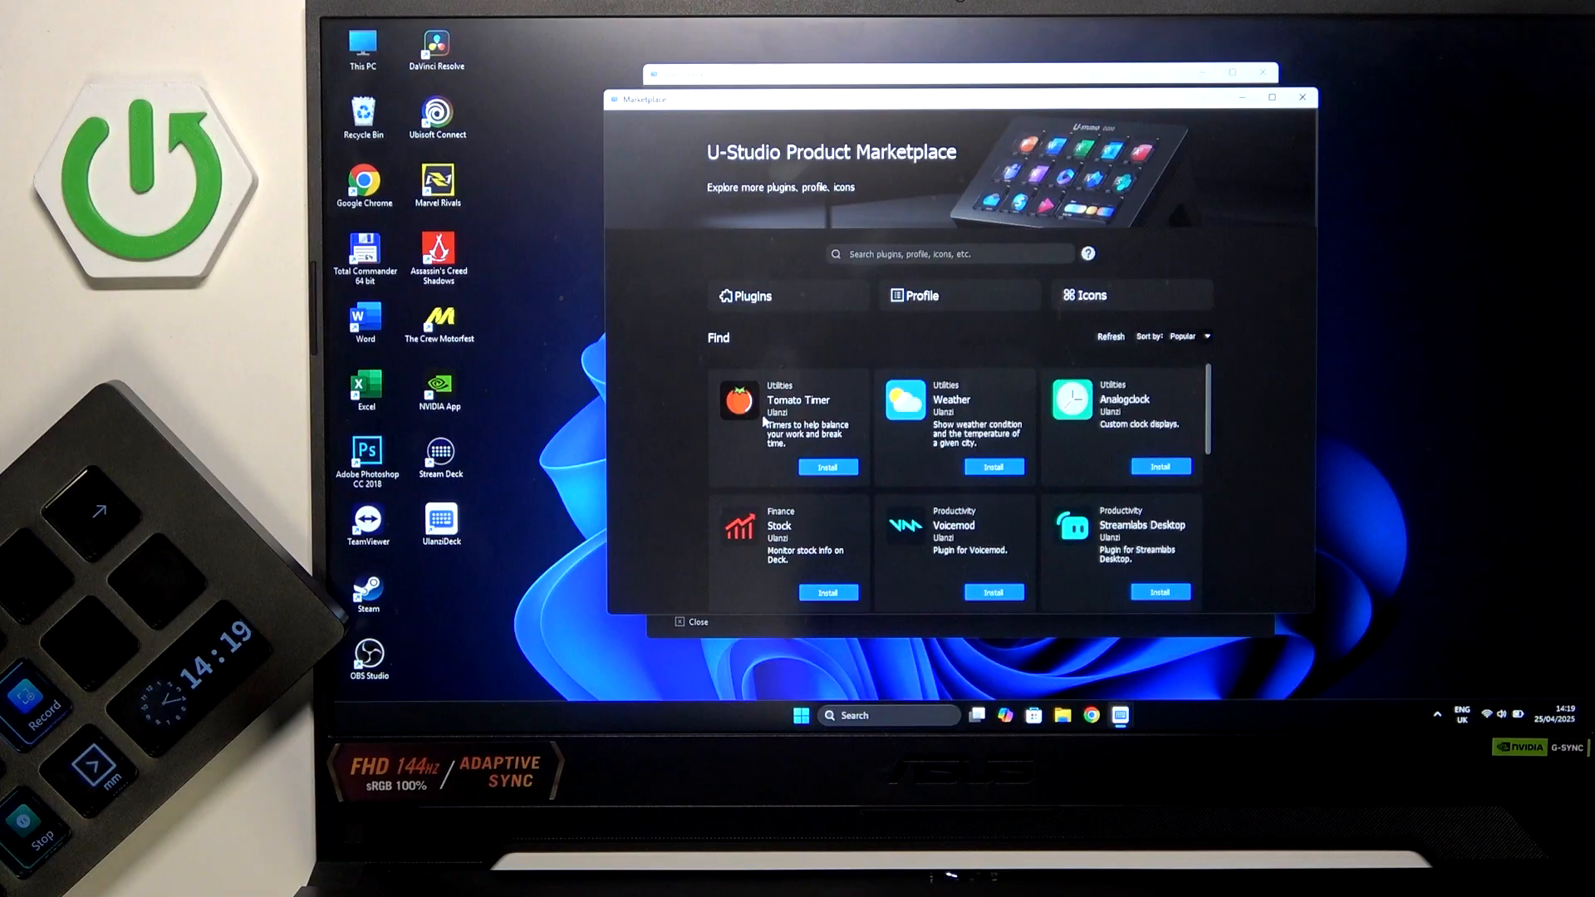
Scroll the Marketplace plugin catalogue past utilities like Counter, Dice, SpeedTest and Timer
scroll(down, 3)
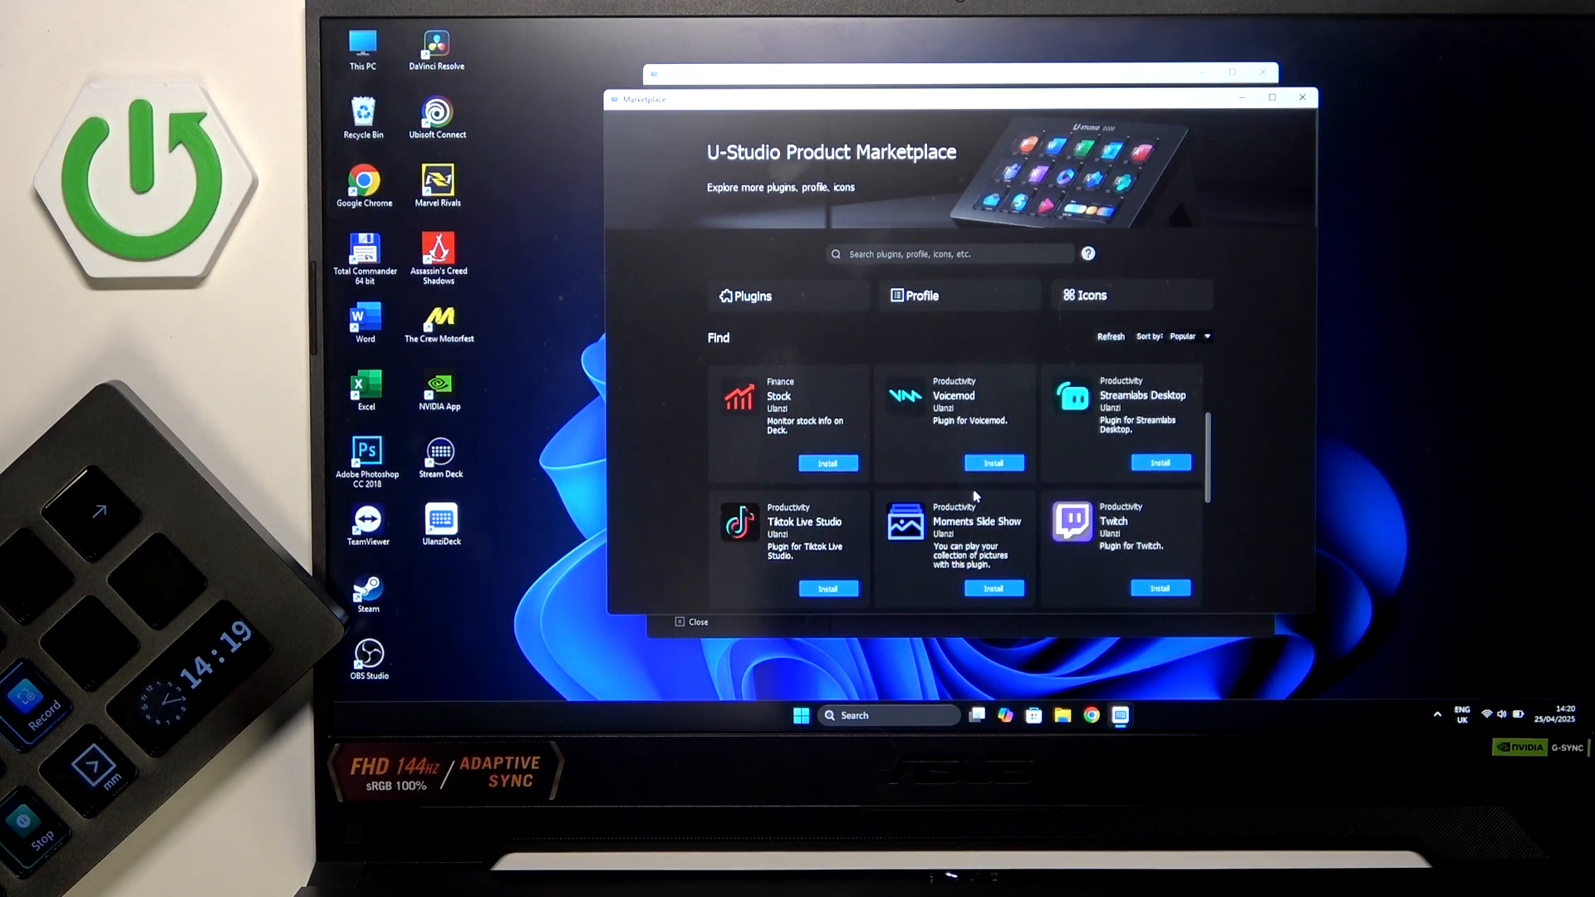
scroll(down, 3)
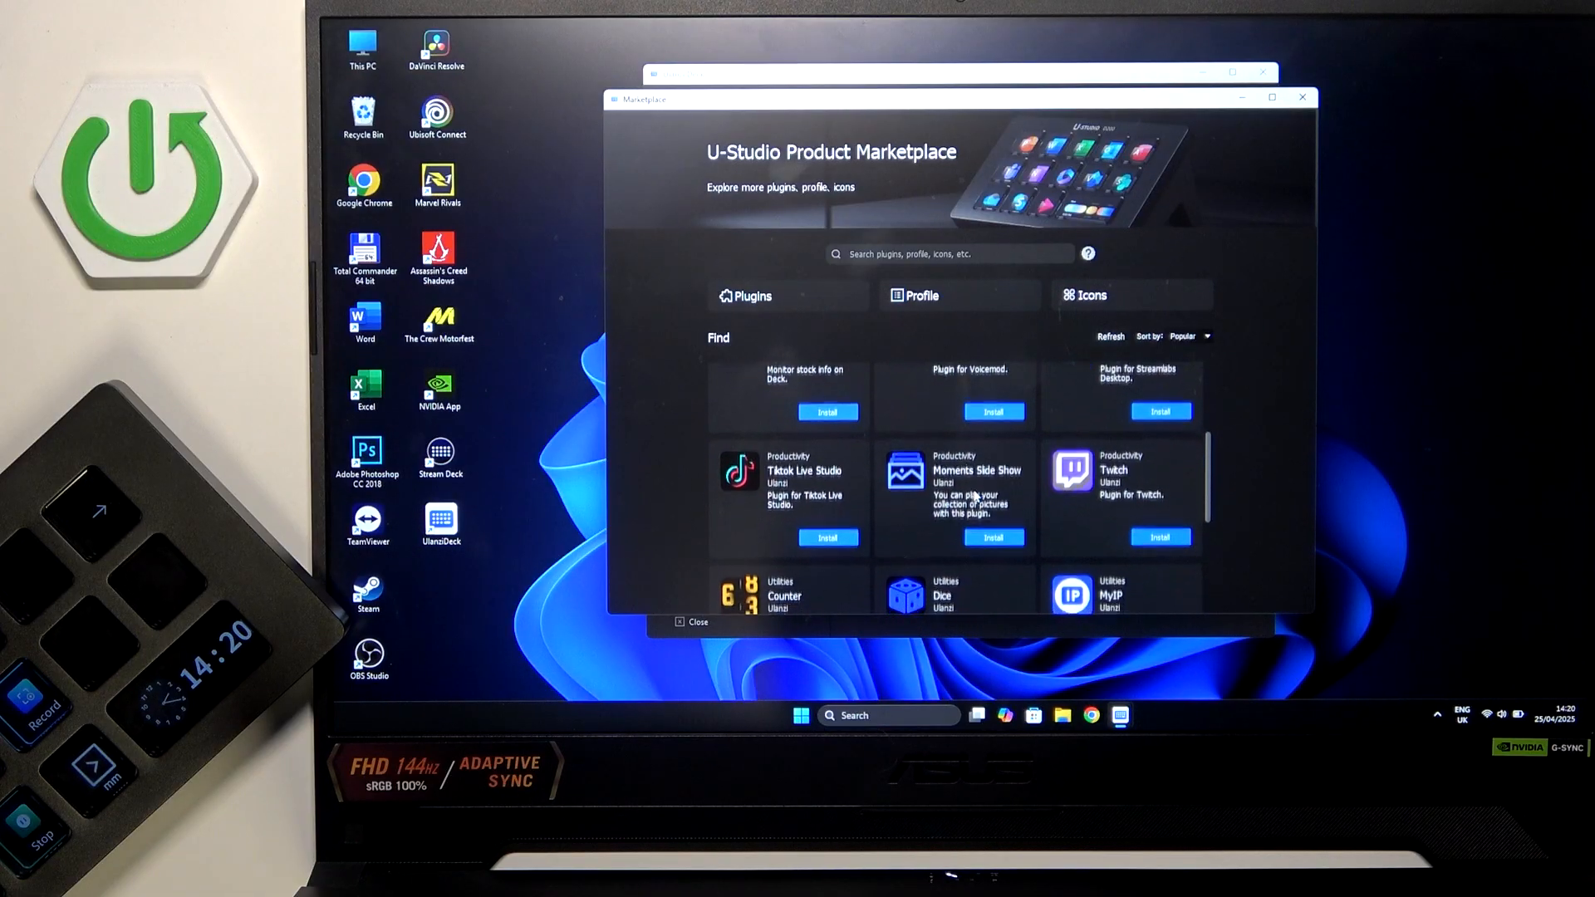
scroll(down, 3)
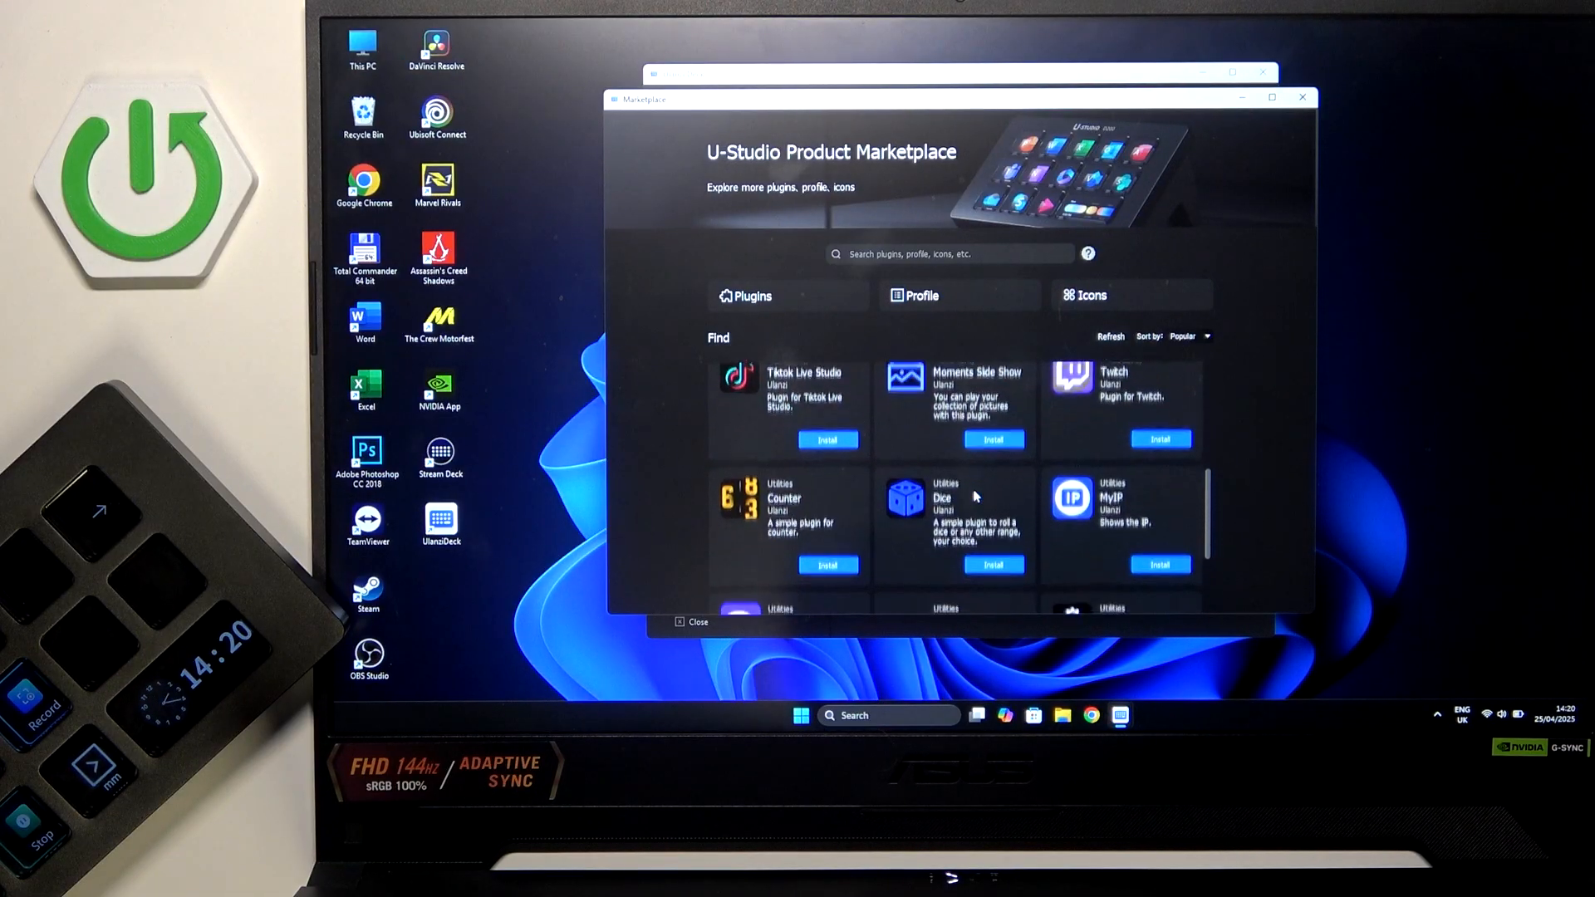
scroll(down, 3)
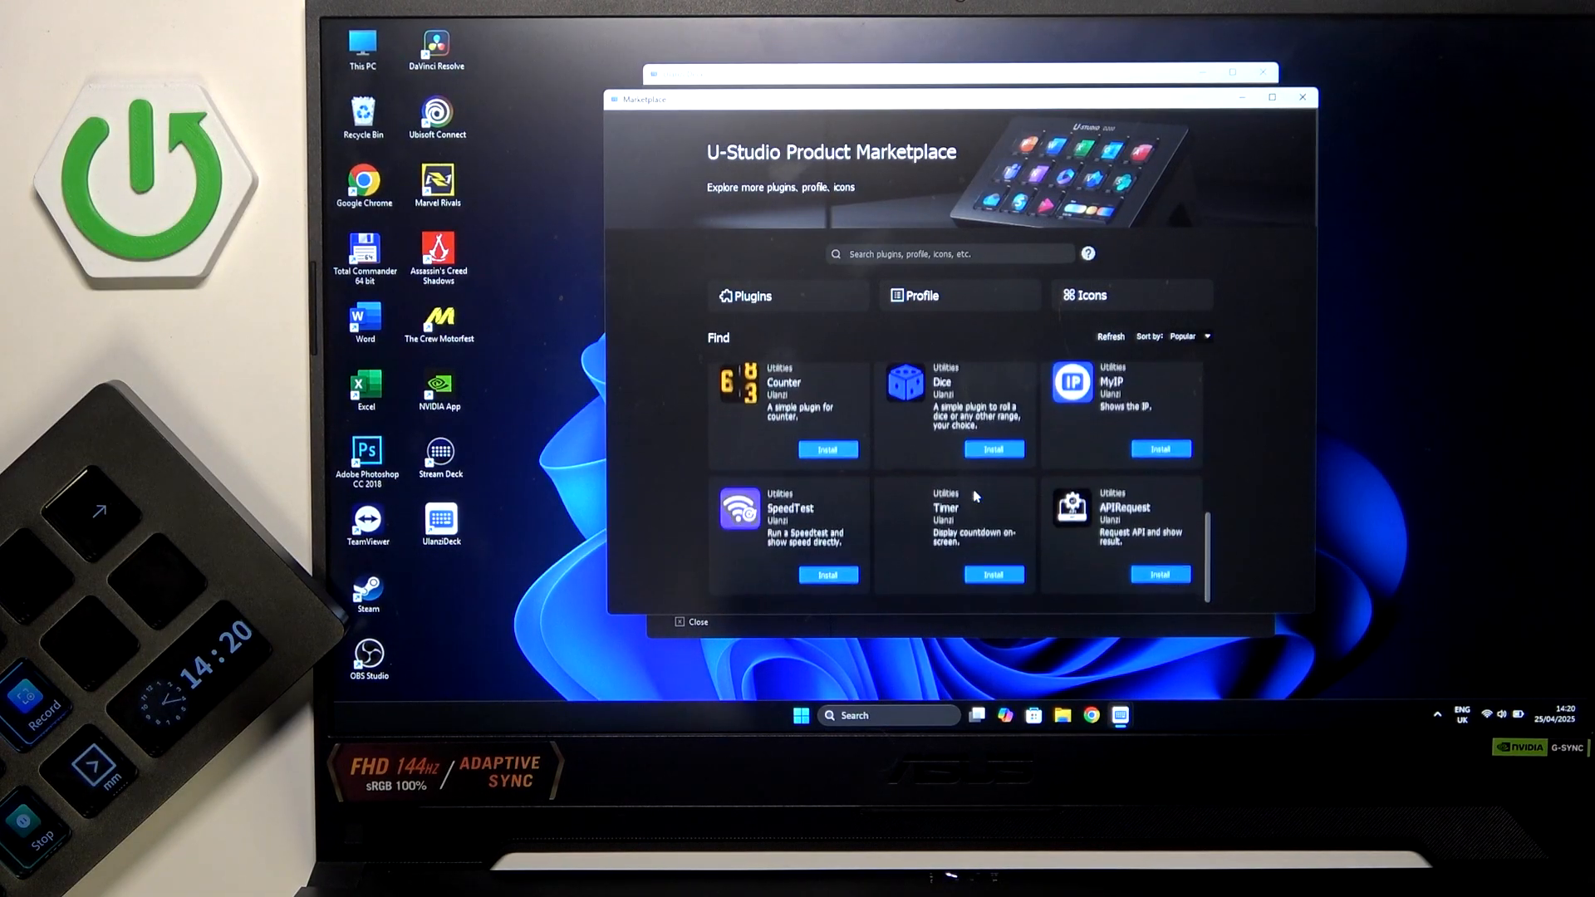
scroll(down, 3)
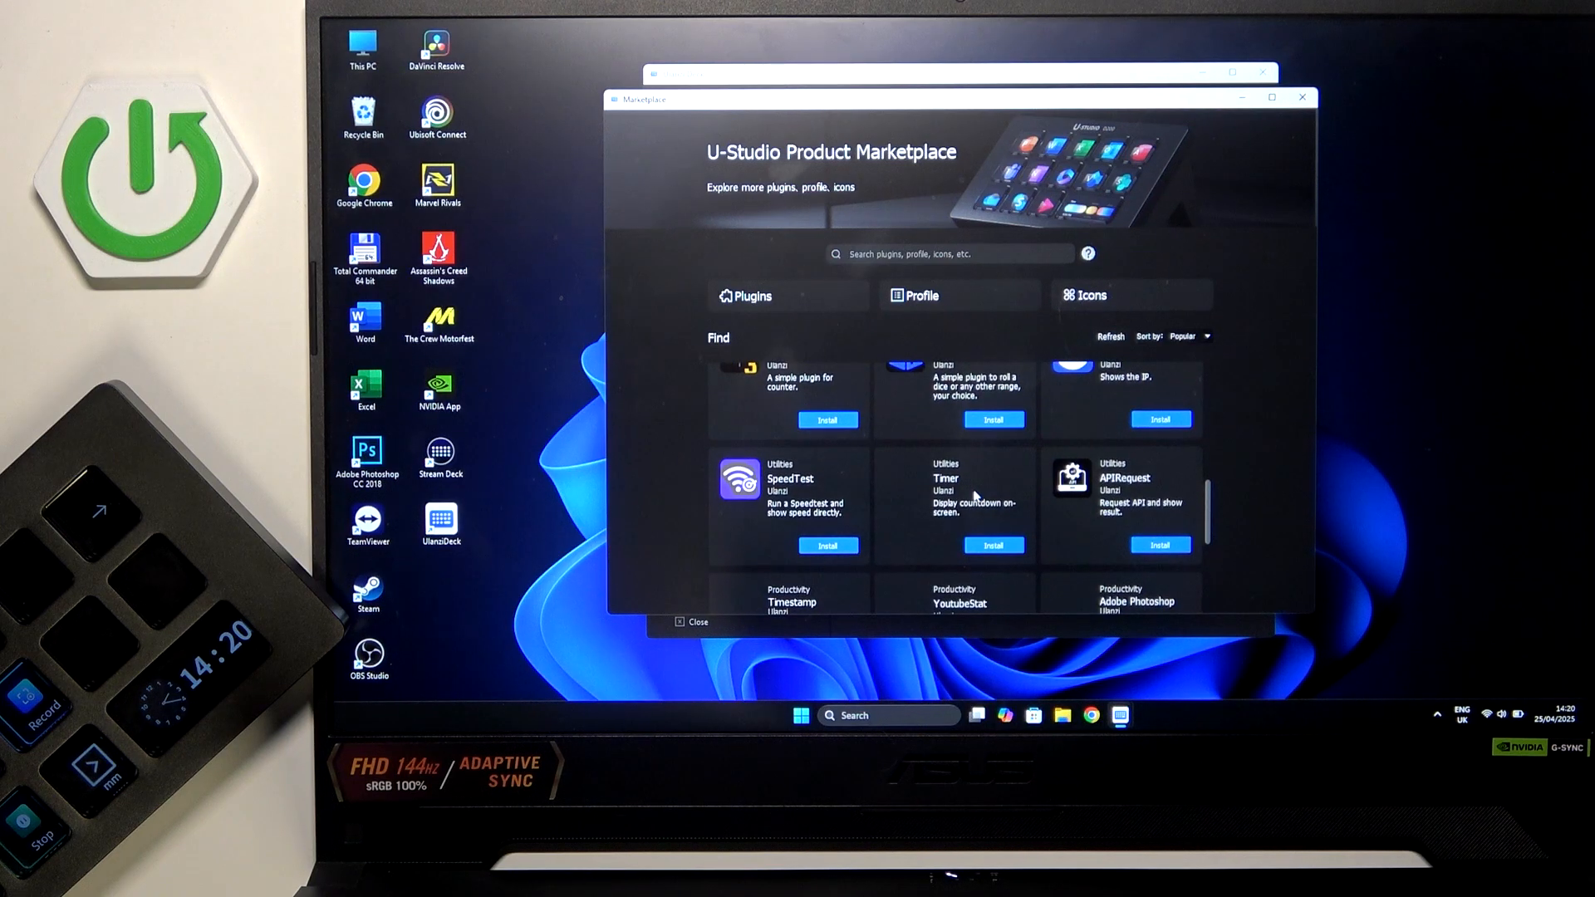
scroll(down, 3)
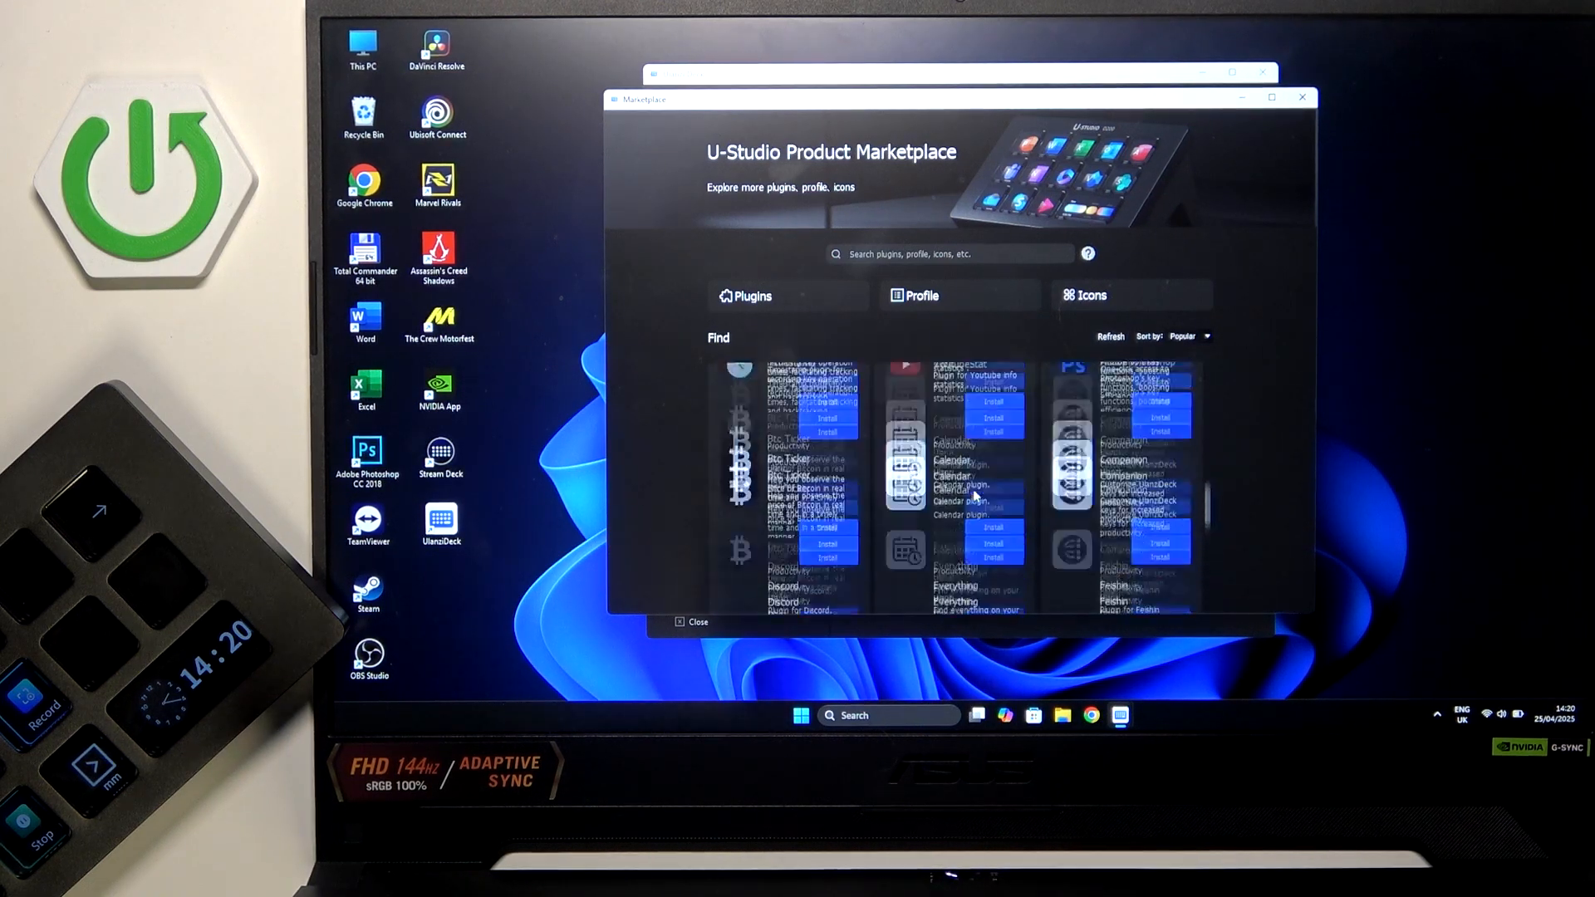